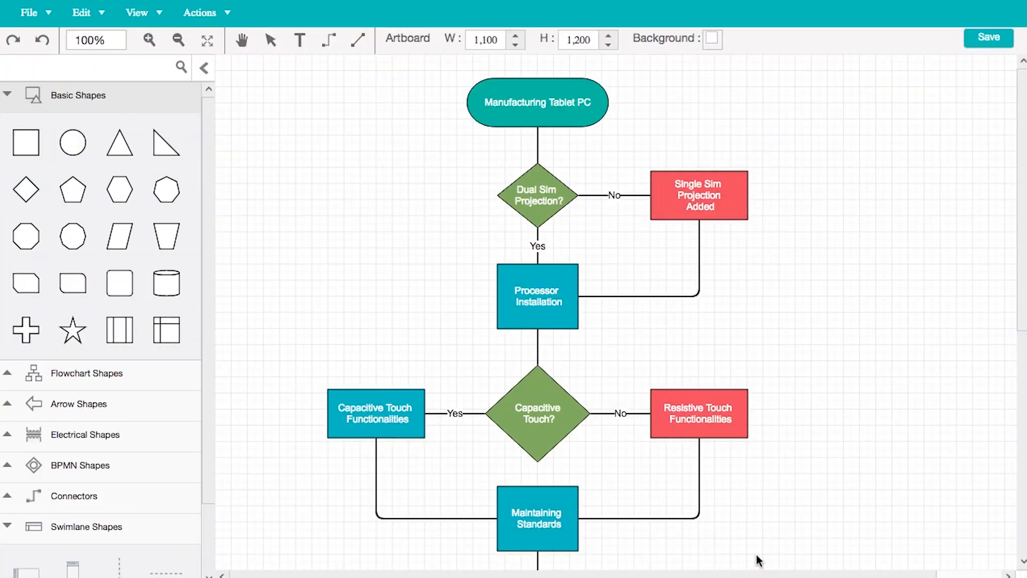
mouse_move(844, 233)
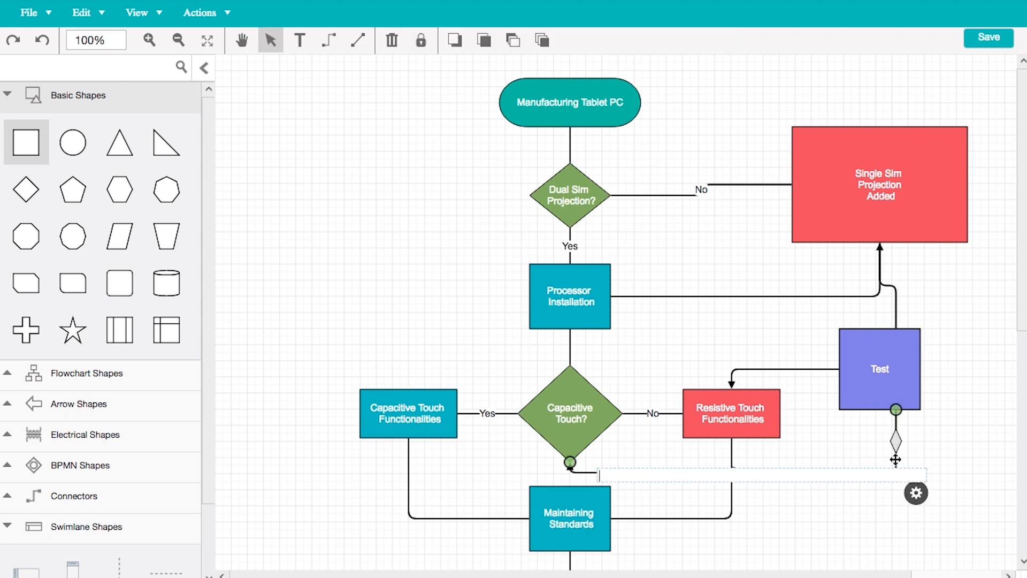
text(Manually Edited)
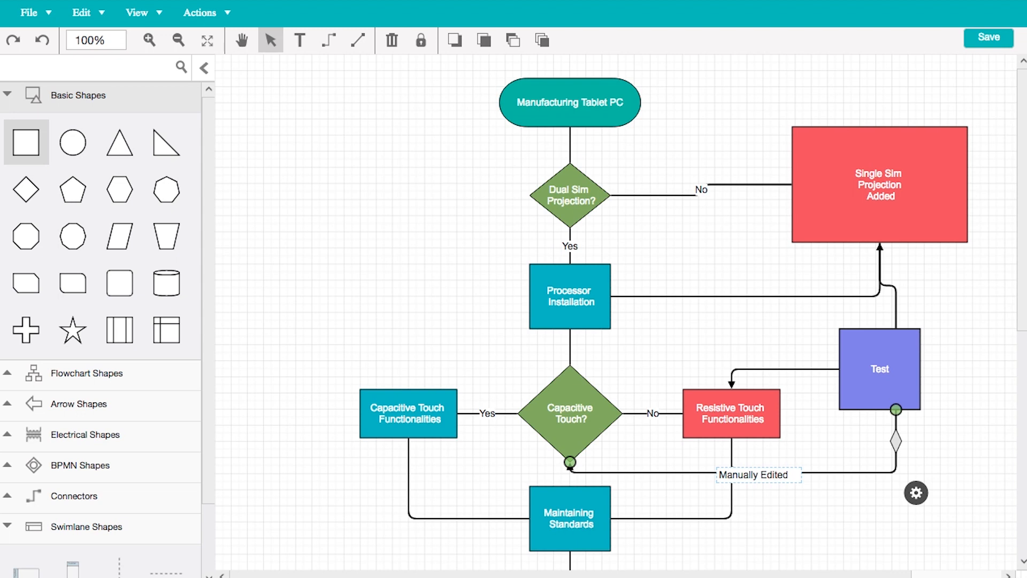